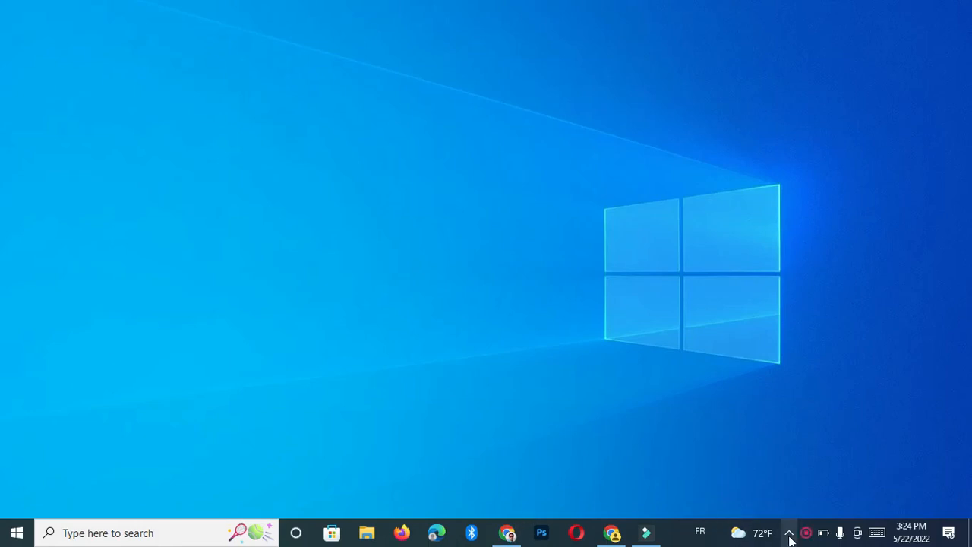
{"action": "mouse_move", "coordinate": [840, 532]}
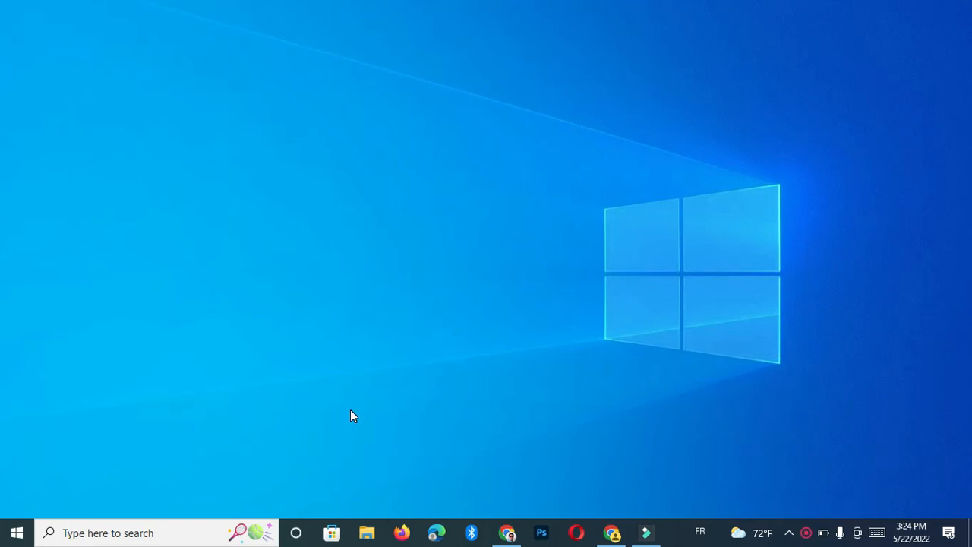
{"action": "mouse_move", "coordinate": [53, 513]}
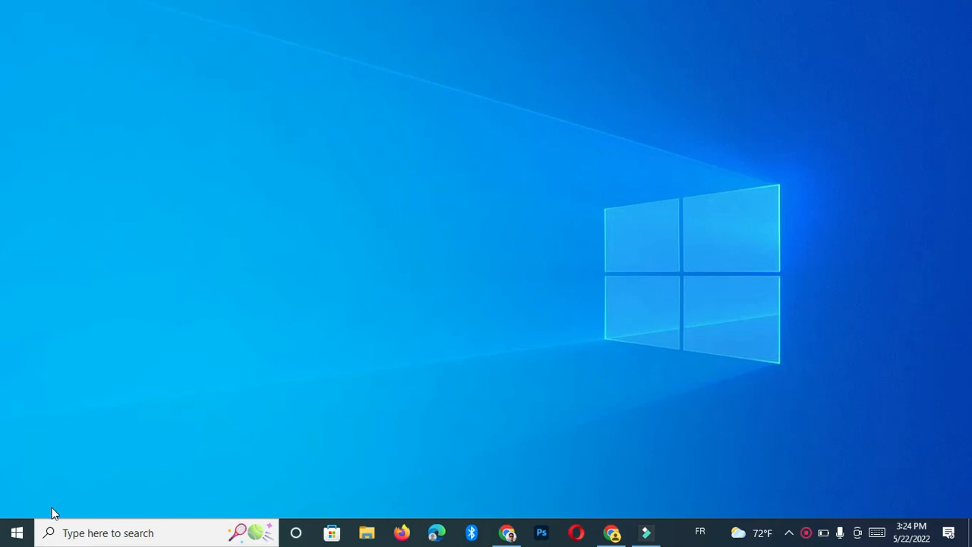
Go to Settings > Privacy > Microphone, where device microphone access is on.
{"action": "left_click", "coordinate": [15, 531]}
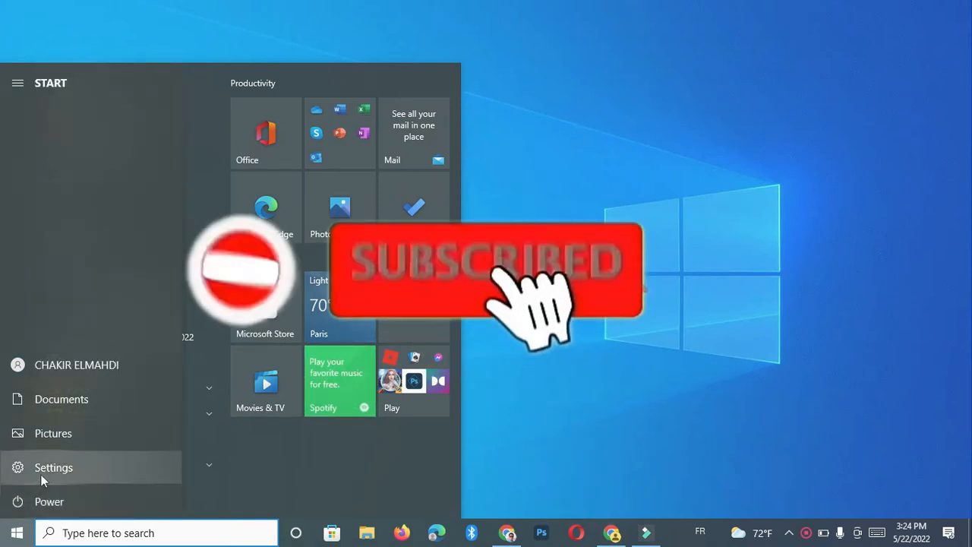
{"action": "left_click", "coordinate": [53, 467]}
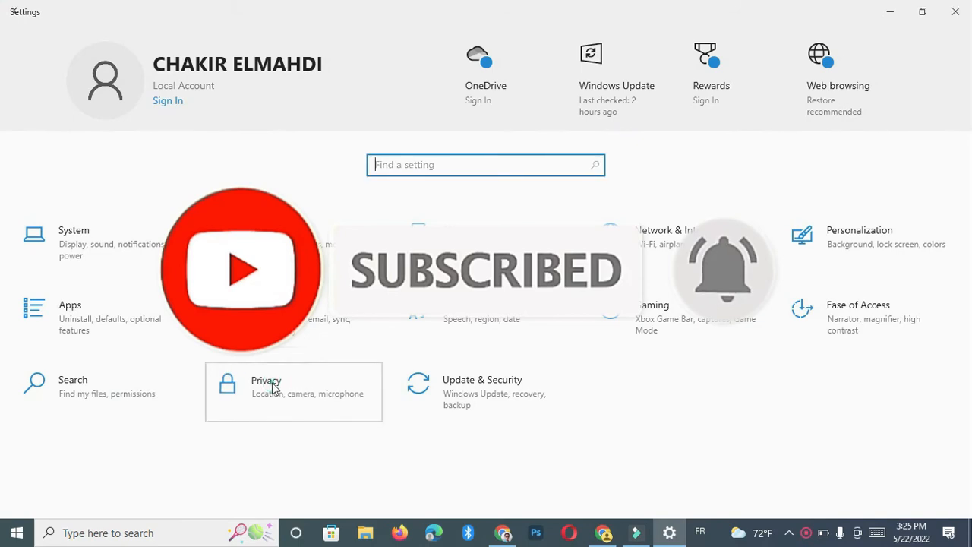
{"action": "left_click", "coordinate": [293, 387]}
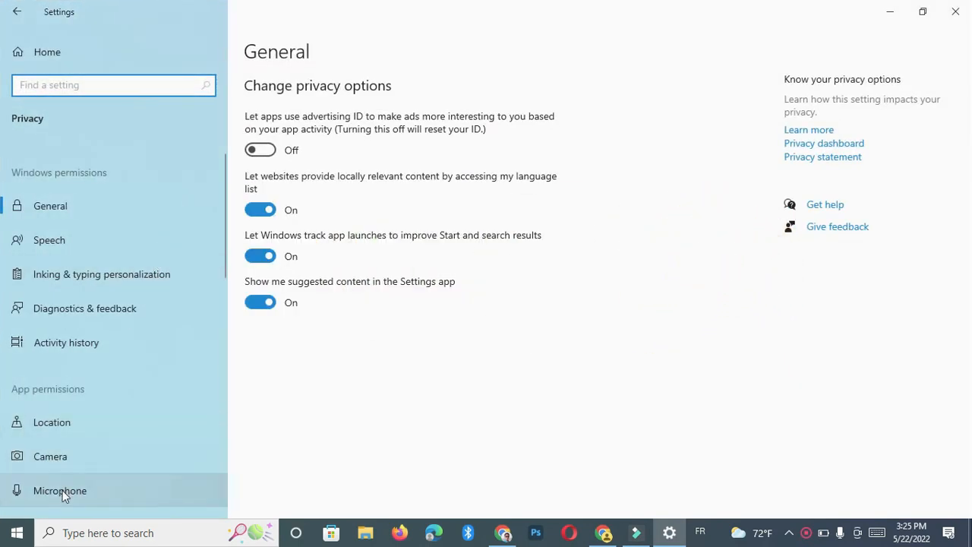
{"action": "left_click", "coordinate": [60, 489]}
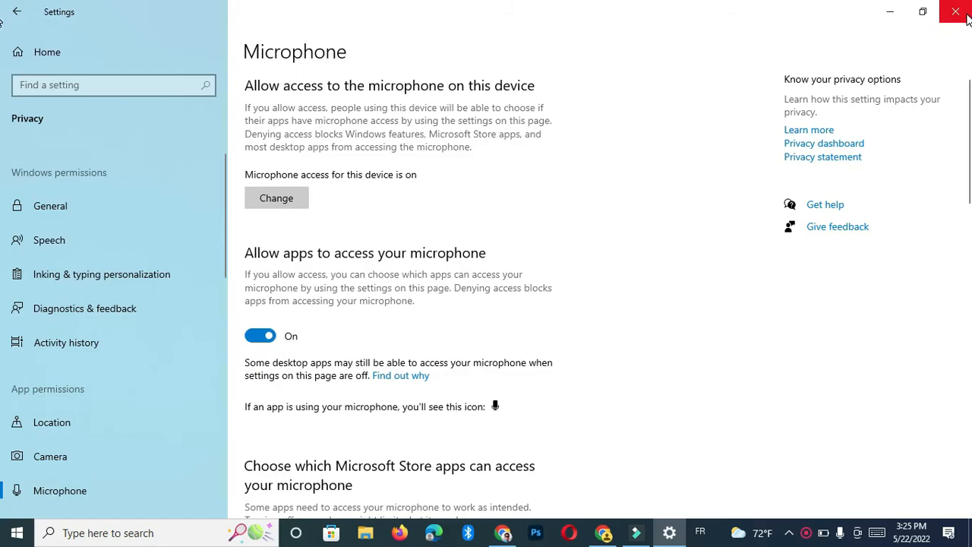
Reopen Settings to view the Focus assist and Sound pages, then close Settings.
{"action": "left_click", "coordinate": [954, 12]}
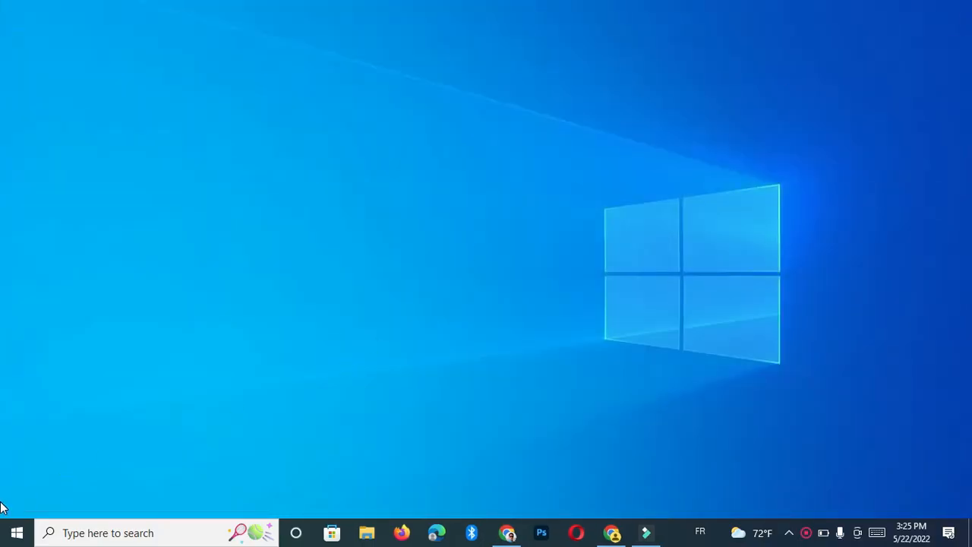
{"action": "left_click", "coordinate": [16, 531]}
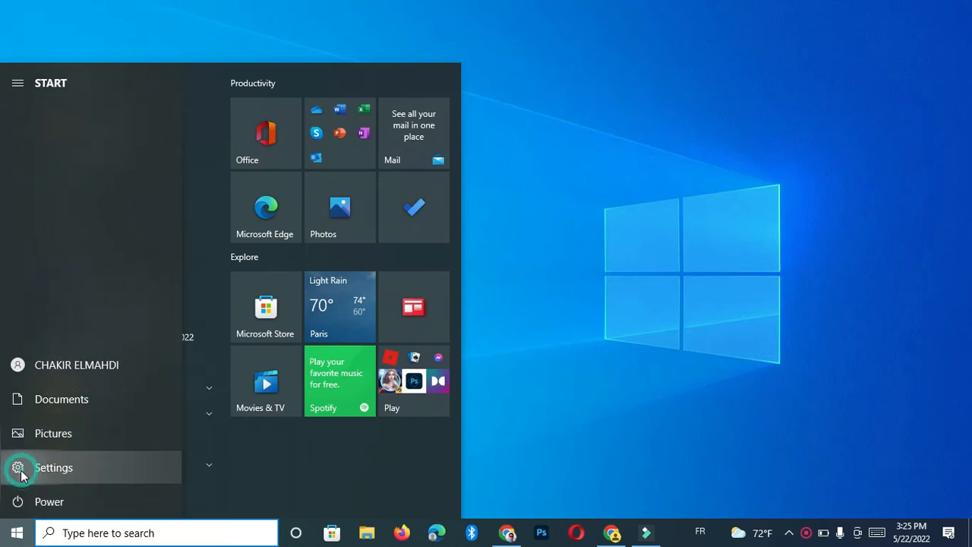
{"action": "left_click", "coordinate": [53, 467]}
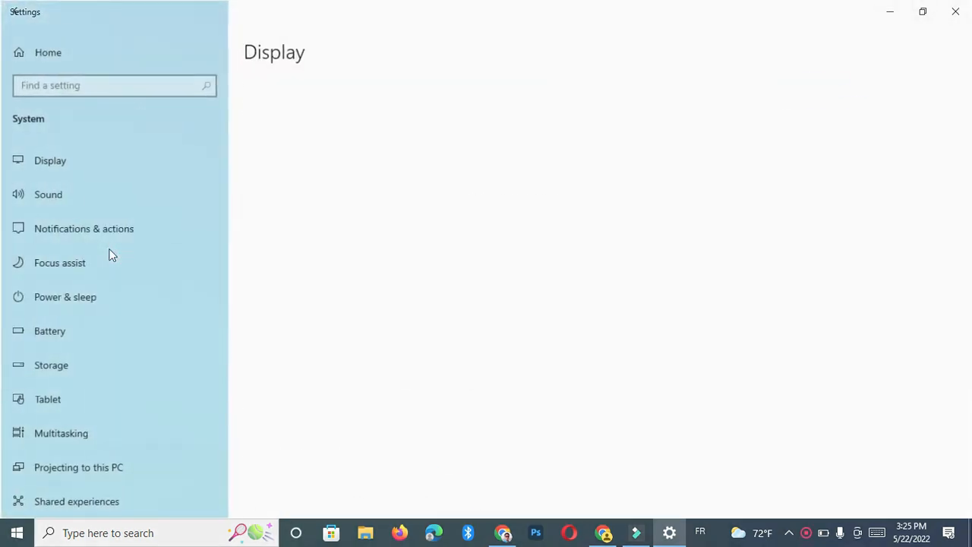
{"action": "left_click", "coordinate": [59, 262]}
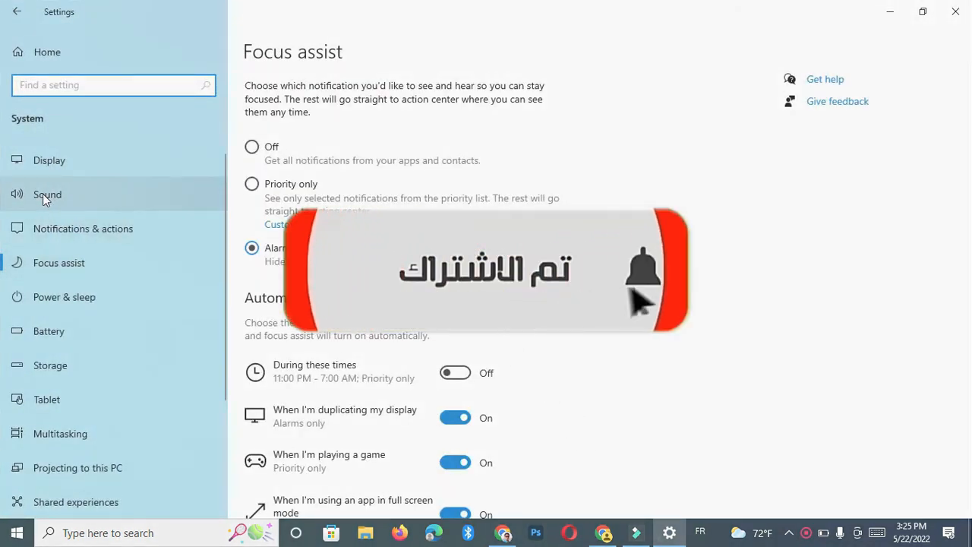
{"action": "left_click", "coordinate": [47, 195]}
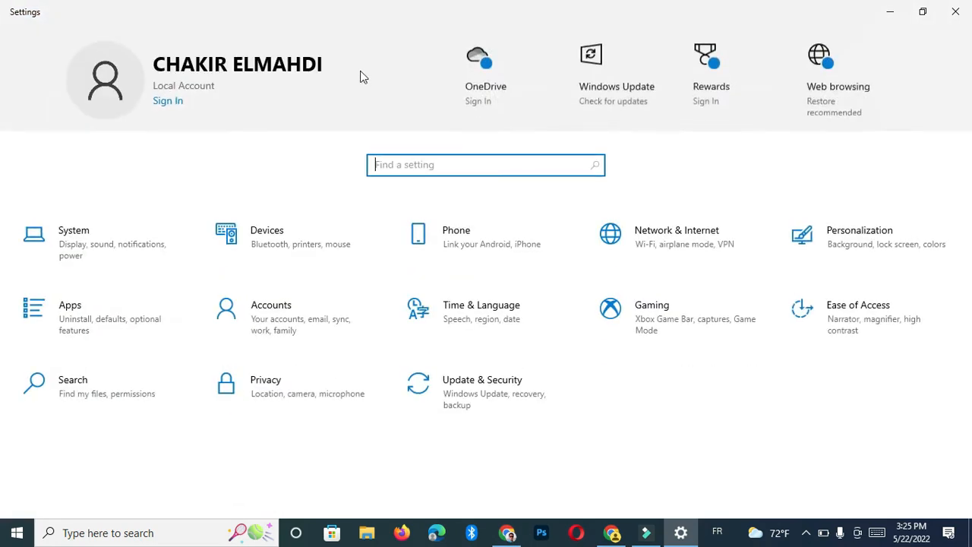
{"action": "left_click", "coordinate": [954, 12]}
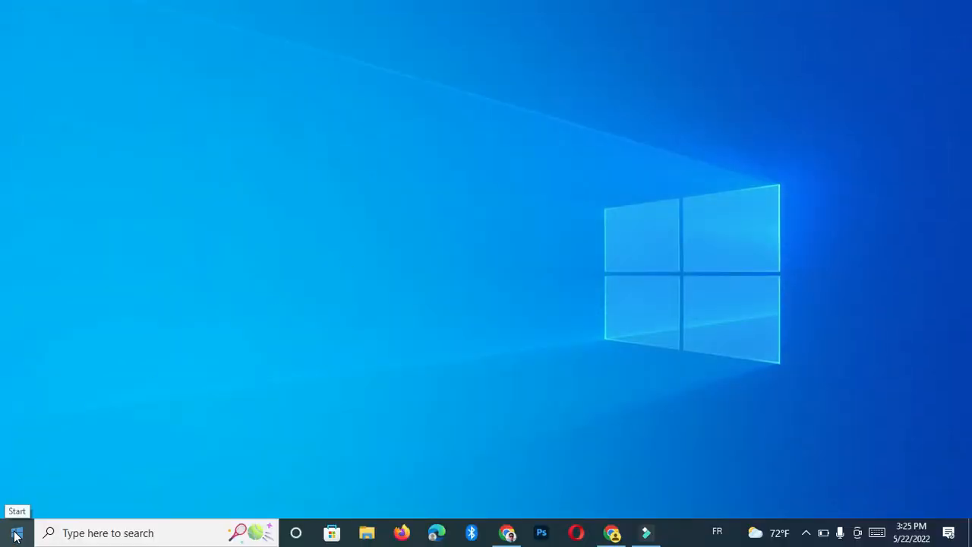
Launch Device Manager from the Start context menu, maximize it, and collapse Other devices.
{"action": "right_click", "coordinate": [16, 532]}
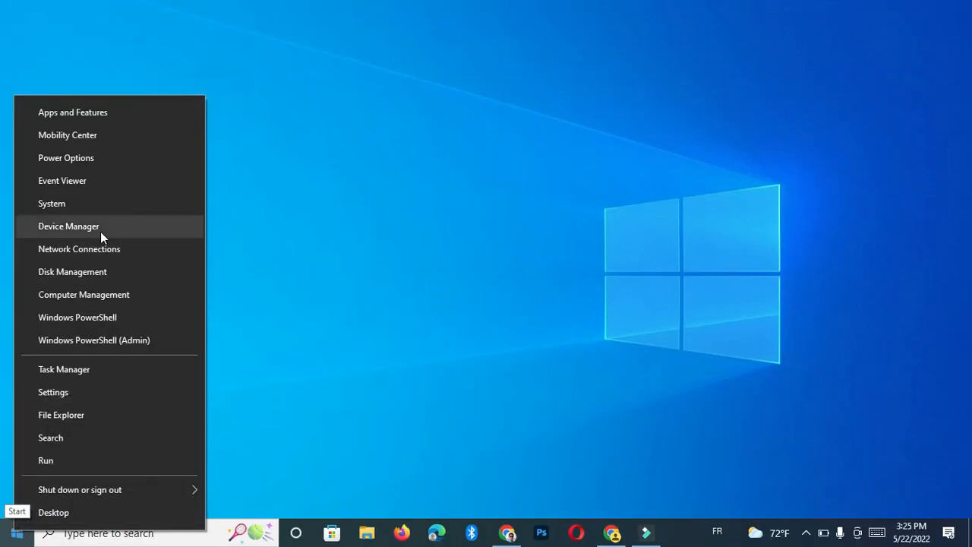
{"action": "left_click", "coordinate": [69, 226]}
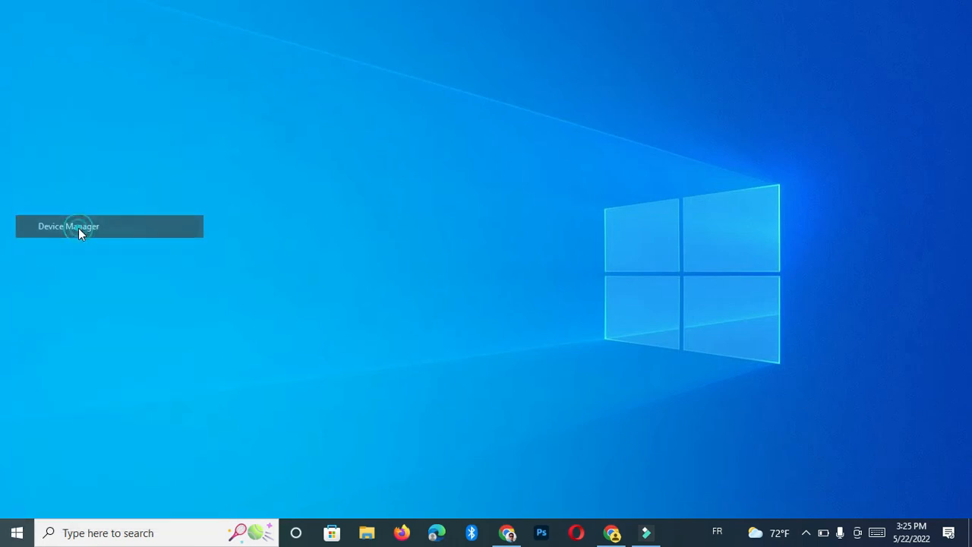
{"action": "left_click", "coordinate": [69, 226]}
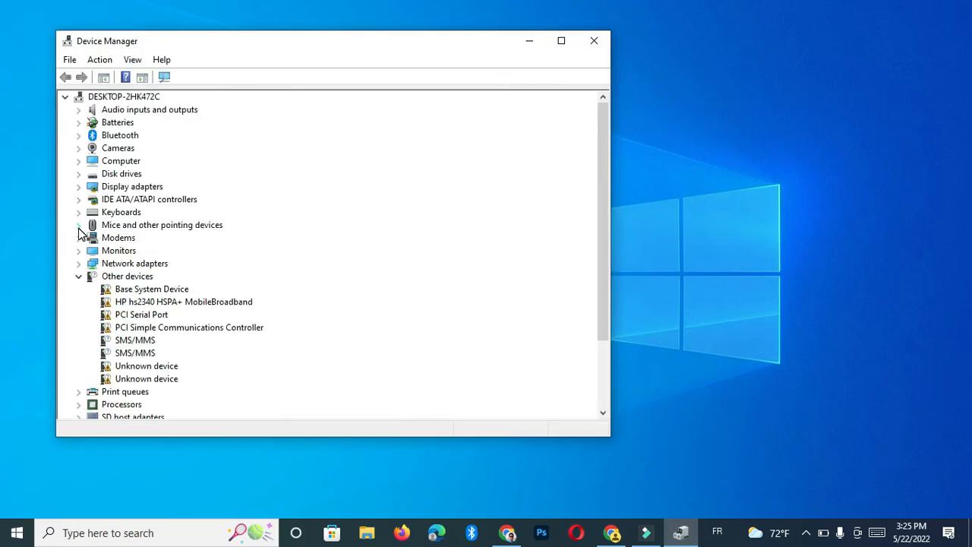
{"action": "mouse_move", "coordinate": [193, 112]}
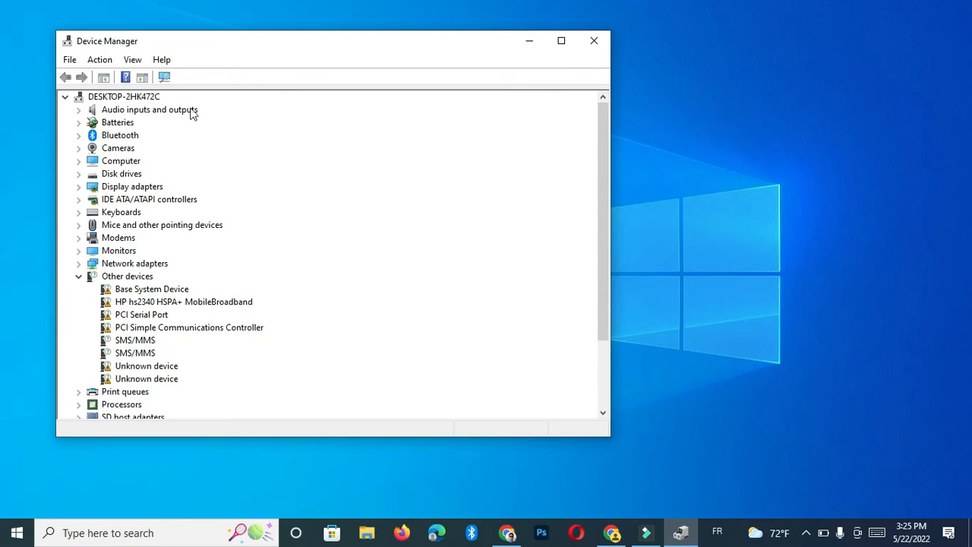
{"action": "left_click", "coordinate": [561, 40]}
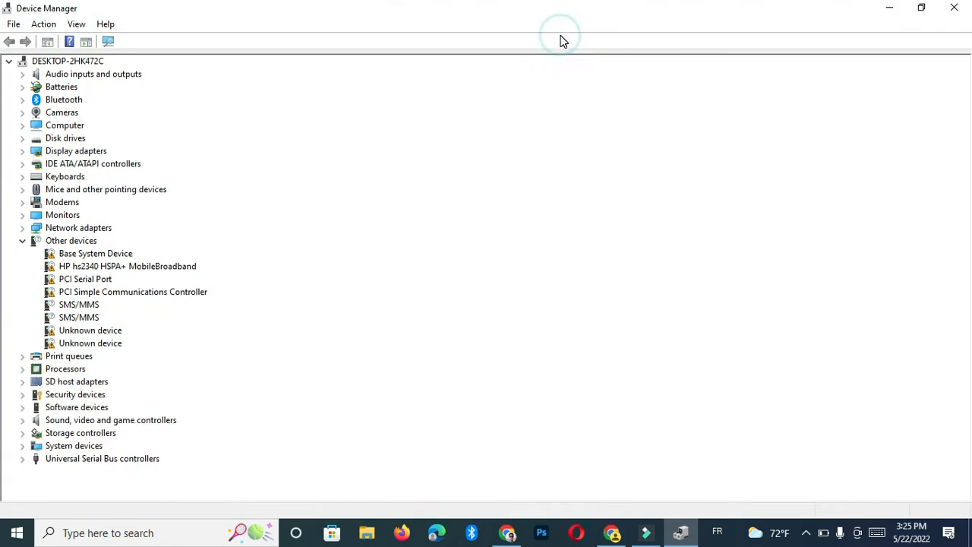
{"action": "mouse_move", "coordinate": [34, 223]}
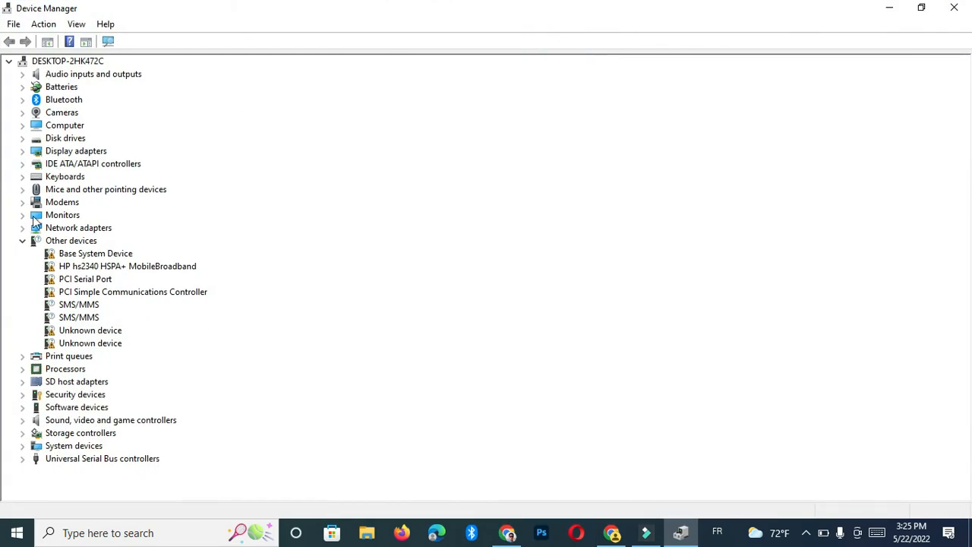
{"action": "left_click", "coordinate": [23, 240]}
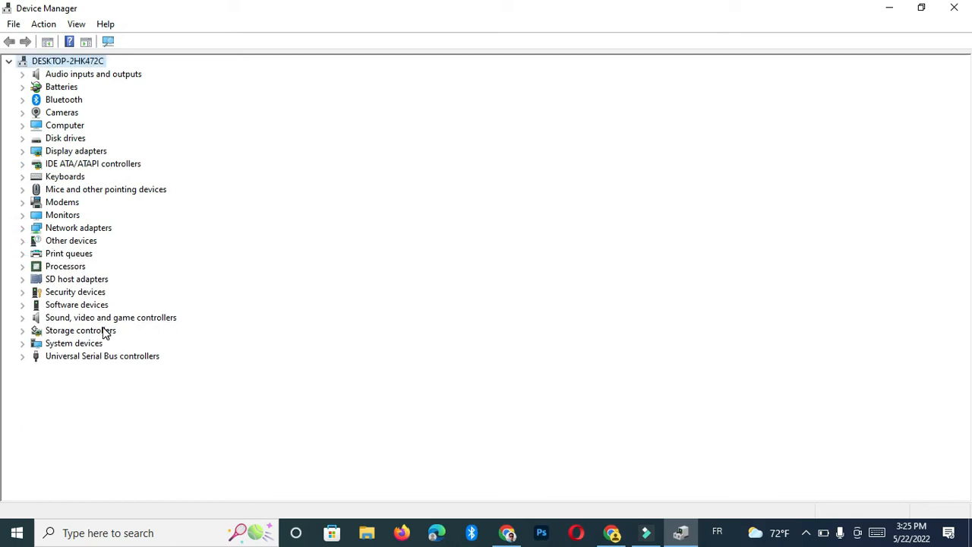
{"action": "mouse_move", "coordinate": [66, 318]}
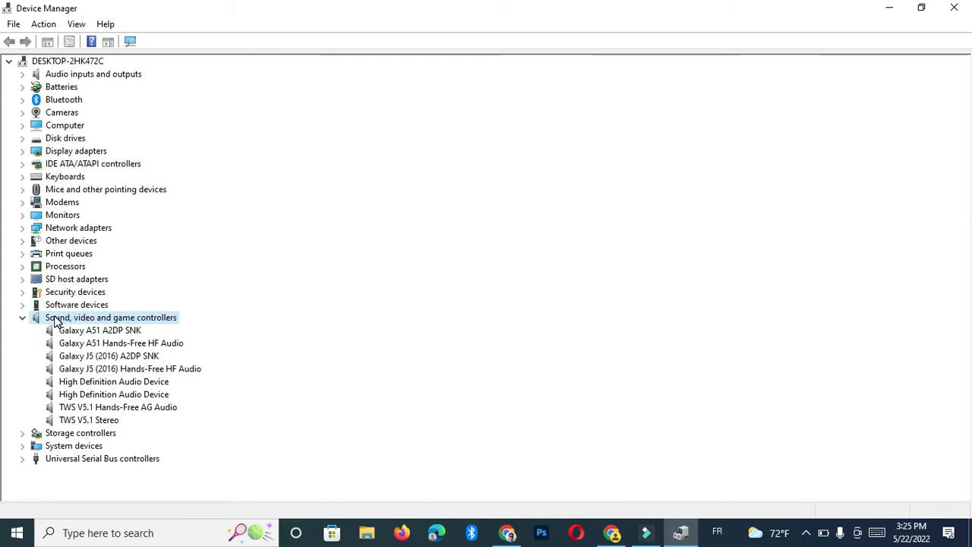
{"action": "mouse_move", "coordinate": [127, 382]}
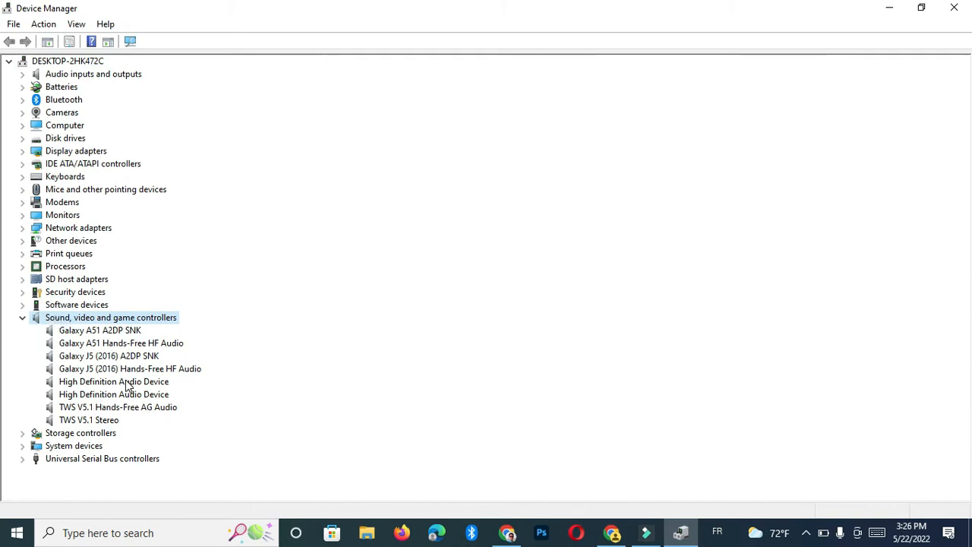
Cancel the manual driver update for High Definition Audio Device and close Device Manager.
{"action": "right_click", "coordinate": [114, 381]}
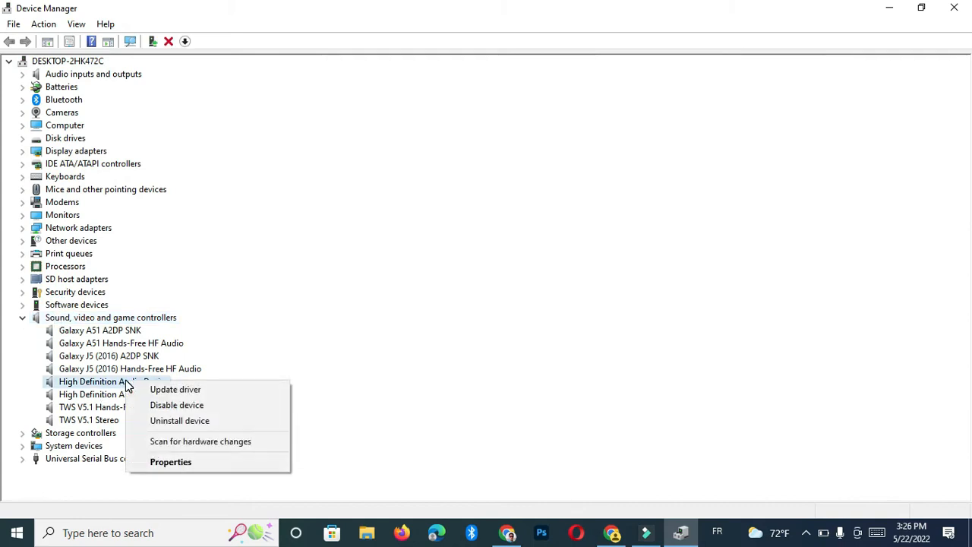
{"action": "left_click", "coordinate": [176, 389]}
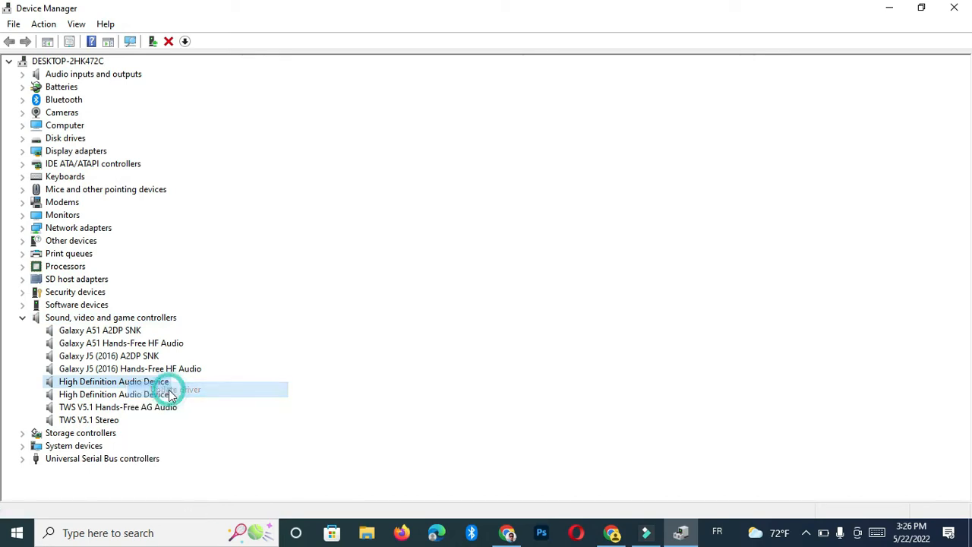
{"action": "left_click", "coordinate": [173, 390]}
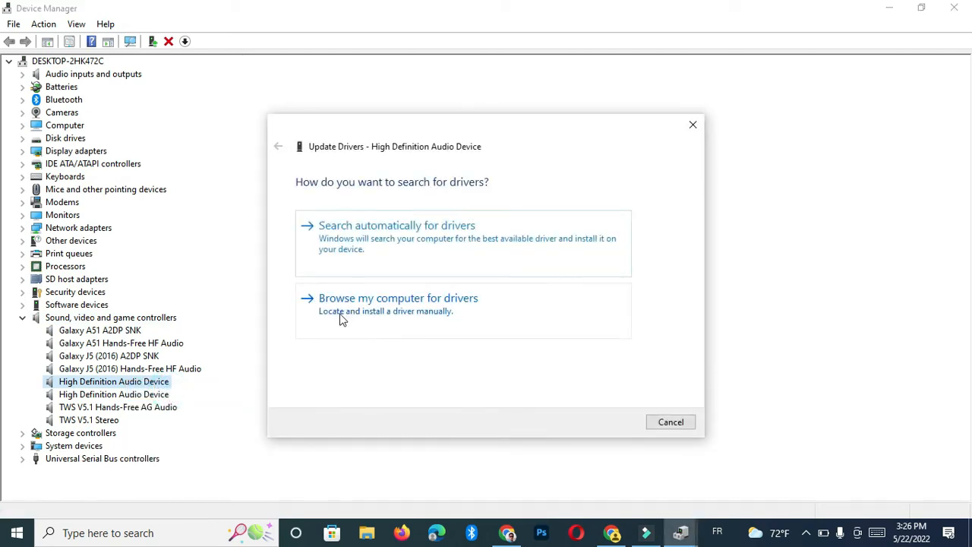
{"action": "left_click", "coordinate": [398, 298]}
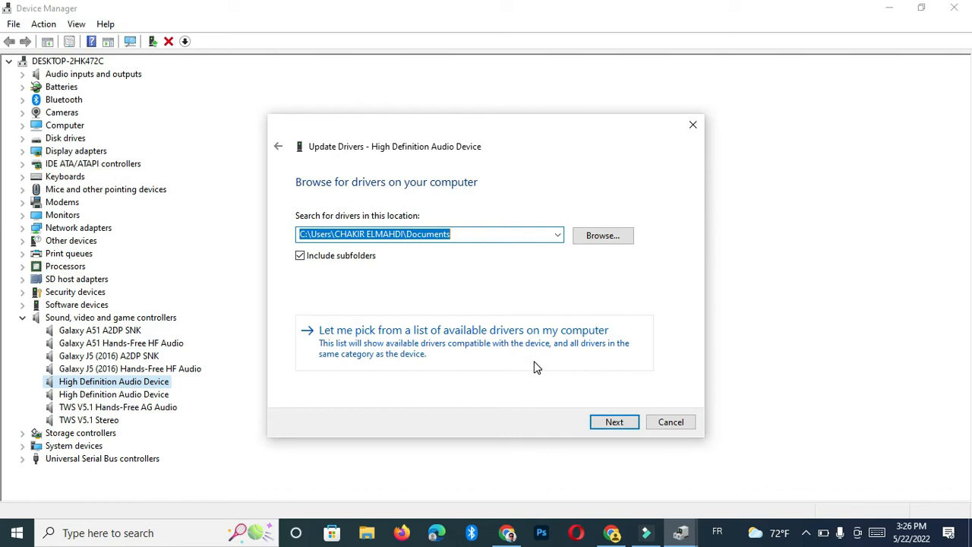
{"action": "left_click", "coordinate": [463, 330]}
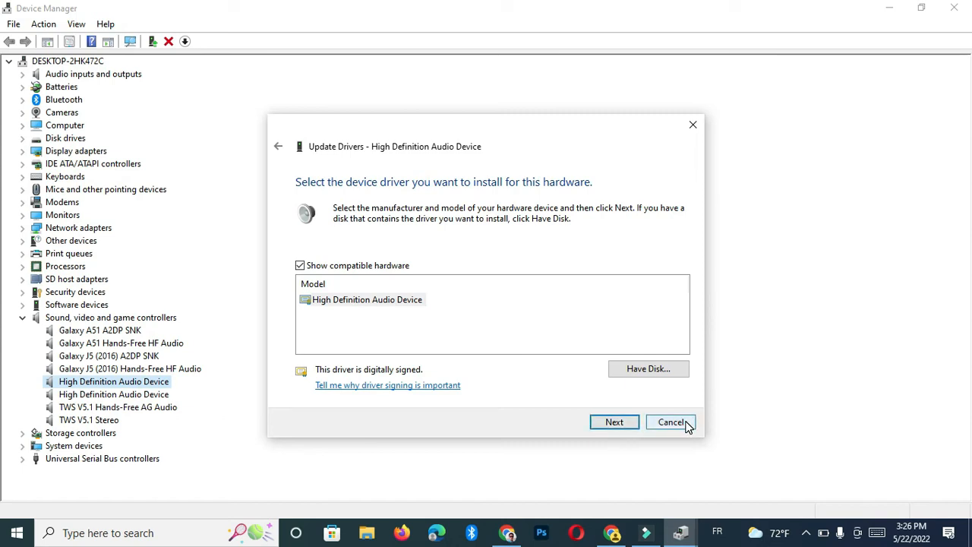
{"action": "left_click", "coordinate": [670, 422]}
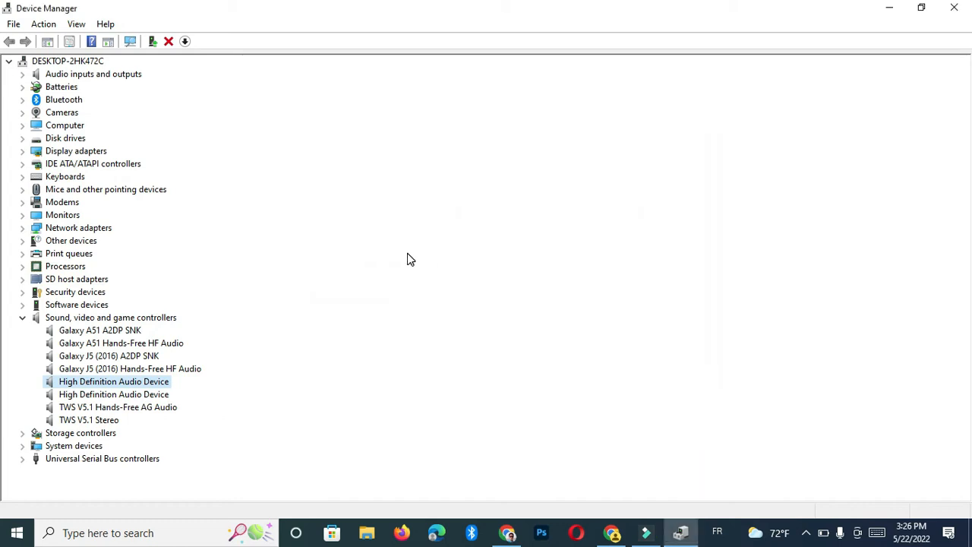
{"action": "left_click", "coordinate": [22, 61]}
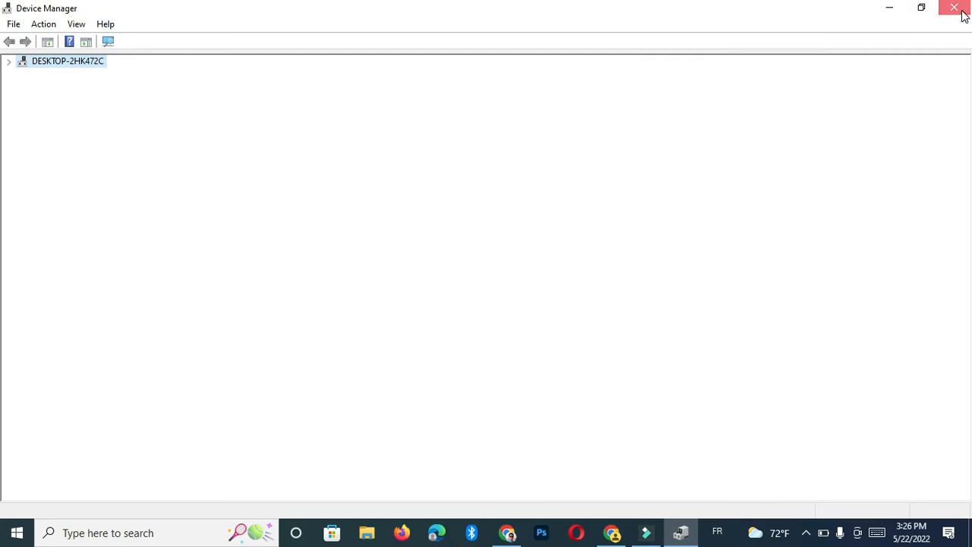
{"action": "left_click", "coordinate": [956, 8]}
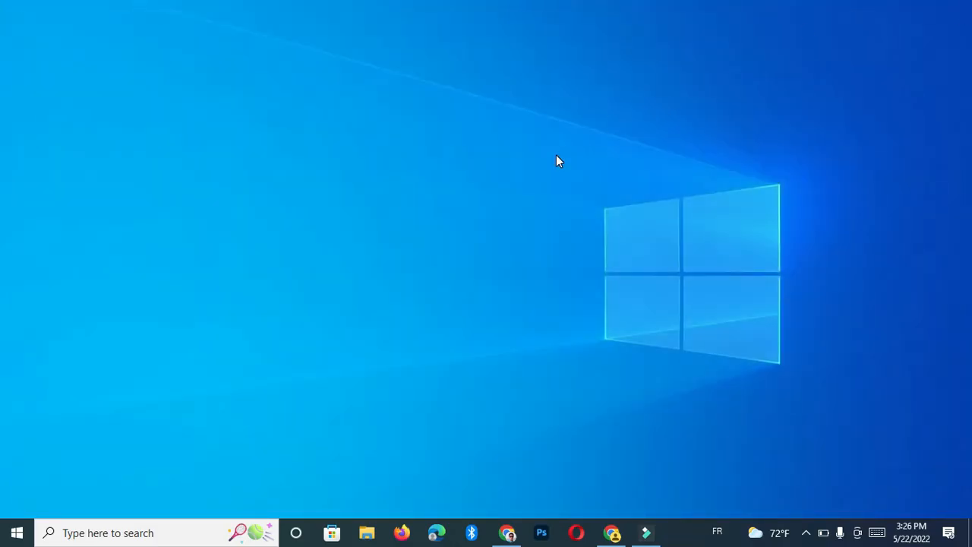
{"action": "mouse_move", "coordinate": [40, 445]}
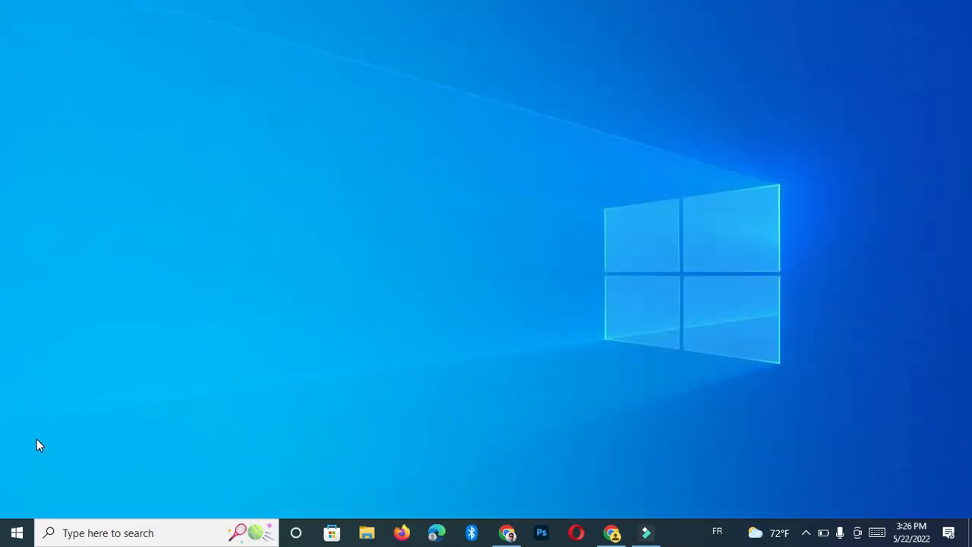
{"action": "mouse_move", "coordinate": [15, 531]}
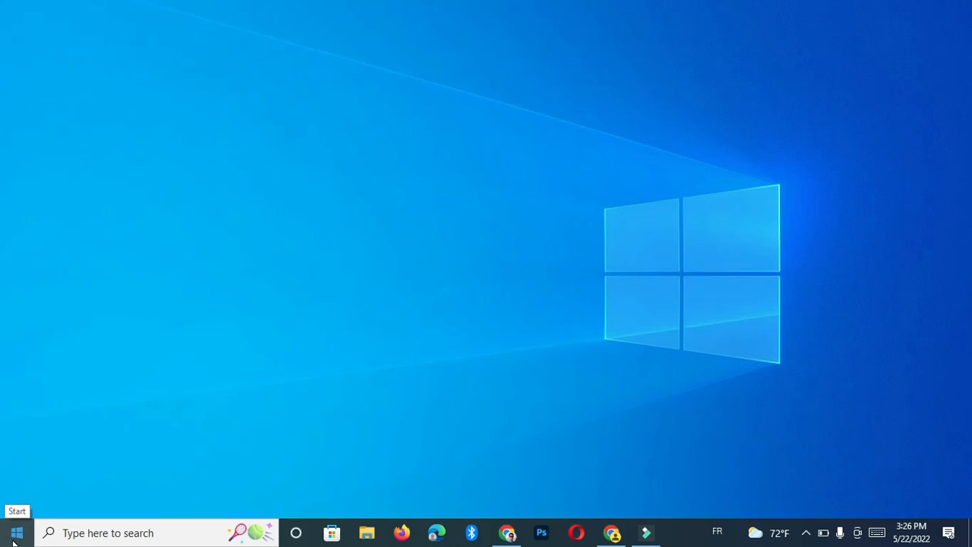
Briefly reopen Windows Settings from Start, then close it.
{"action": "left_click", "coordinate": [15, 532]}
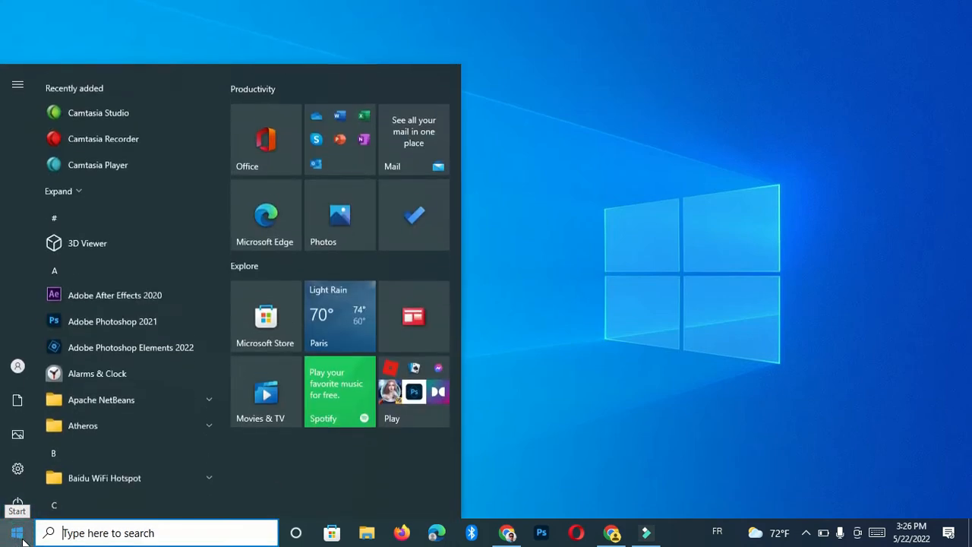
{"action": "left_click", "coordinate": [17, 468]}
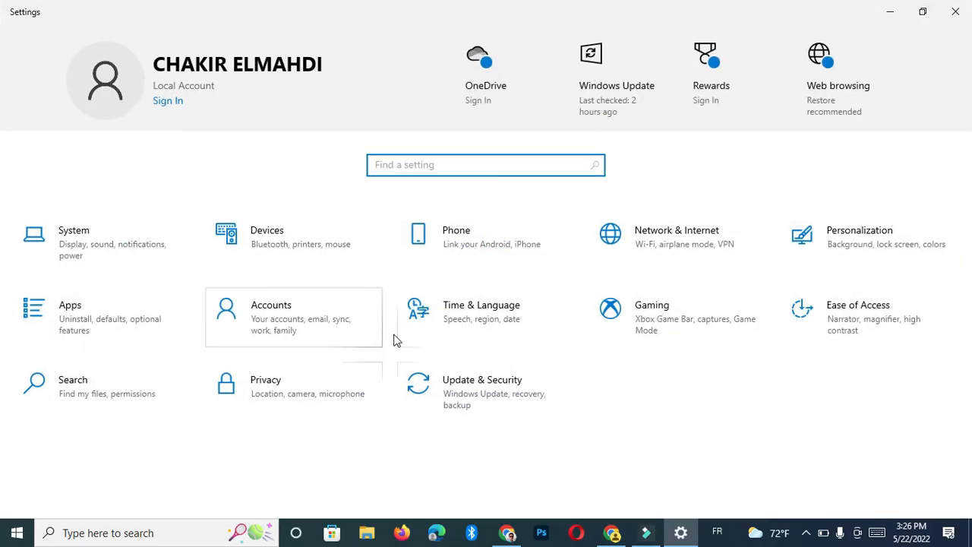
{"action": "left_click", "coordinate": [955, 11]}
{"action": "type", "text": "contr"}
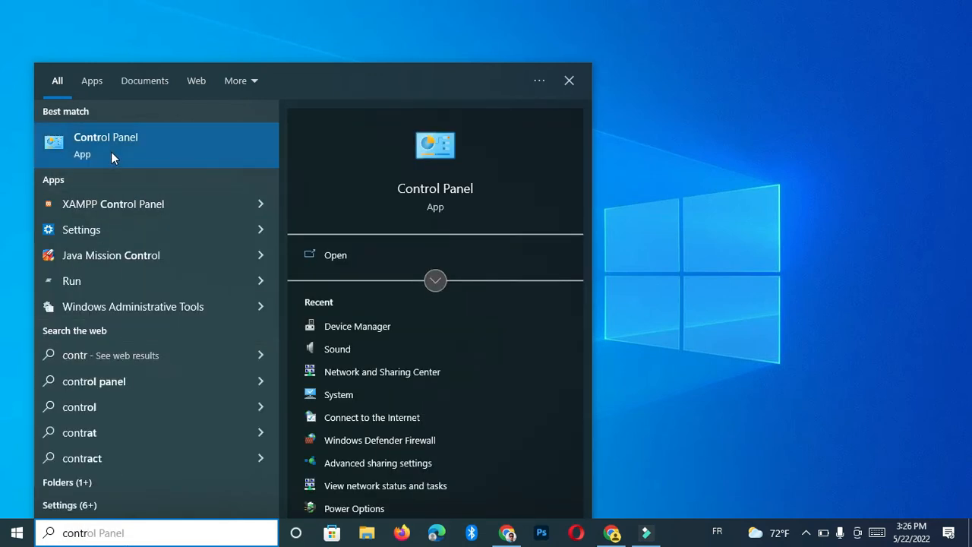
Open Control Panel > Hardware and Sound > Sound to list playback devices.
{"action": "left_click", "coordinate": [106, 144]}
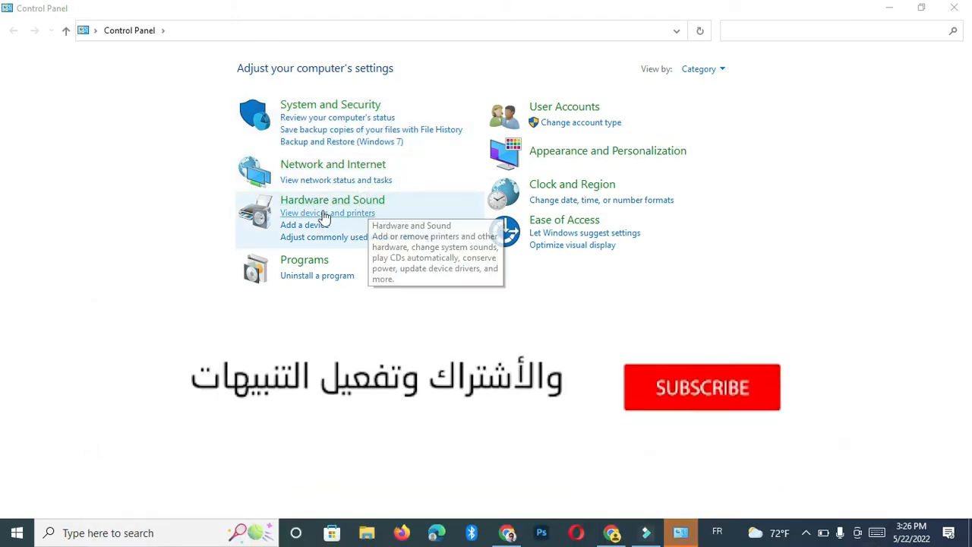
{"action": "left_click", "coordinate": [332, 200]}
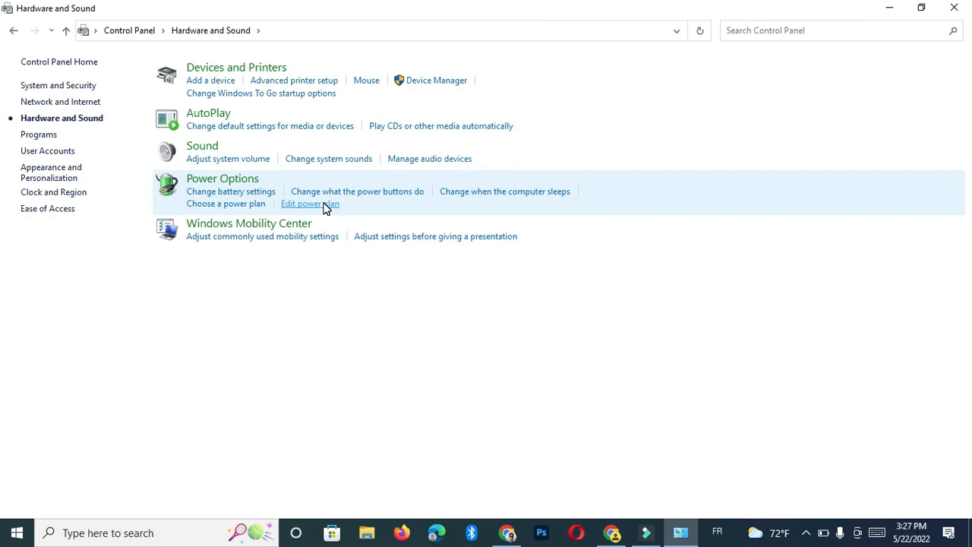
{"action": "mouse_move", "coordinate": [42, 230]}
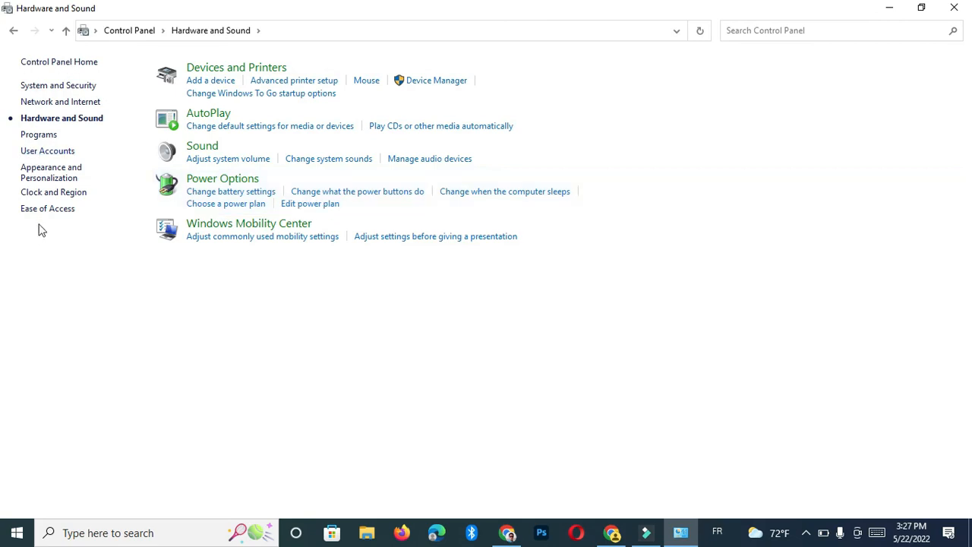
{"action": "mouse_move", "coordinate": [202, 146]}
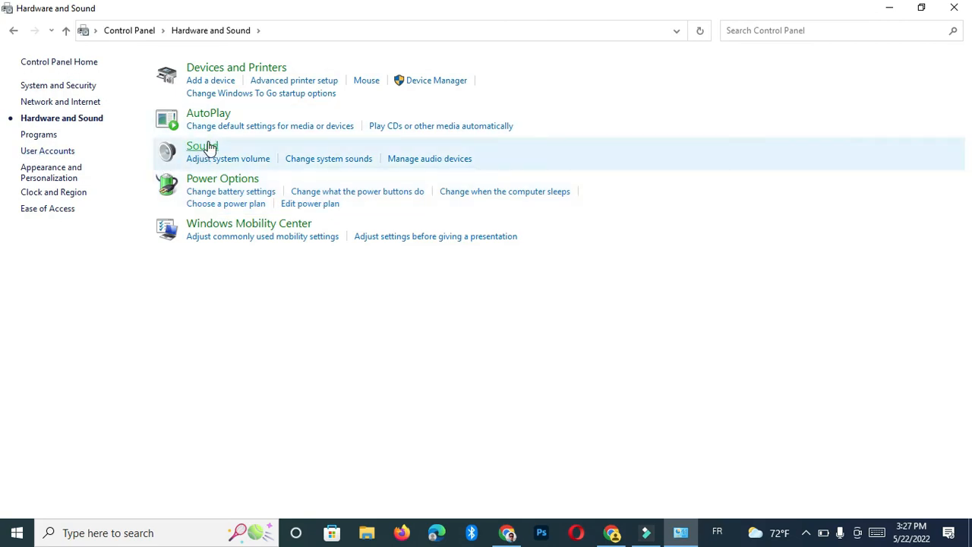
{"action": "left_click", "coordinate": [201, 146]}
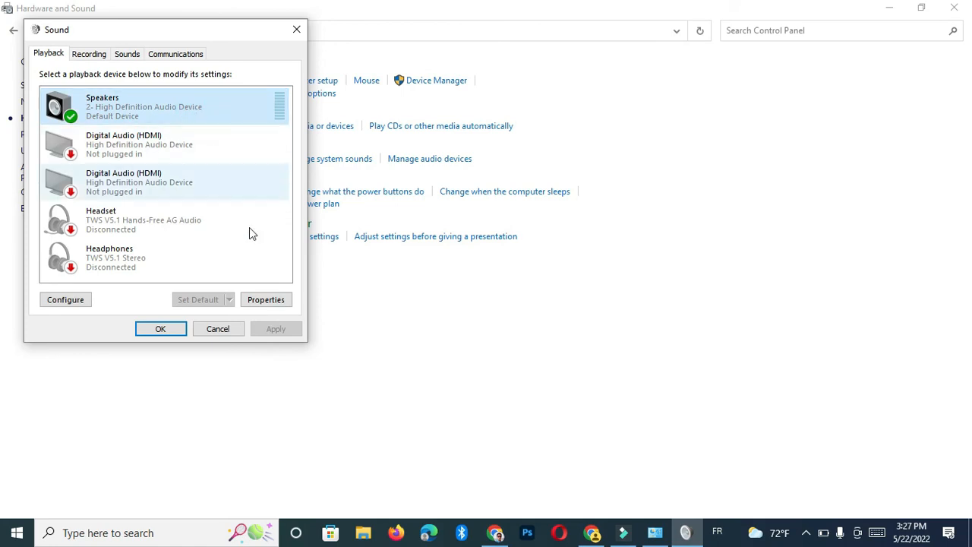
{"action": "left_click", "coordinate": [266, 299]}
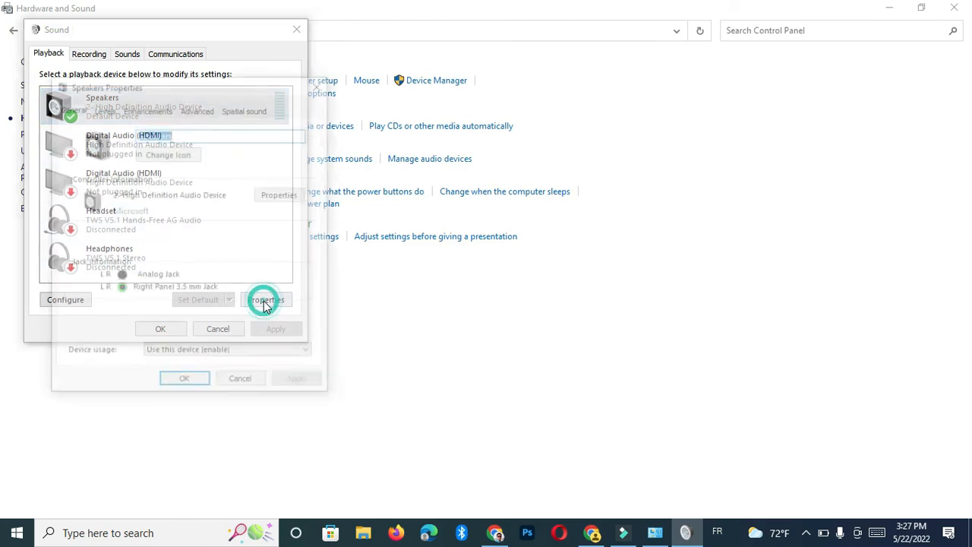
Set Speakers default format to 24 bit, 192000 Hz, test it, and confirm both dialogs.
{"action": "left_click", "coordinate": [266, 299]}
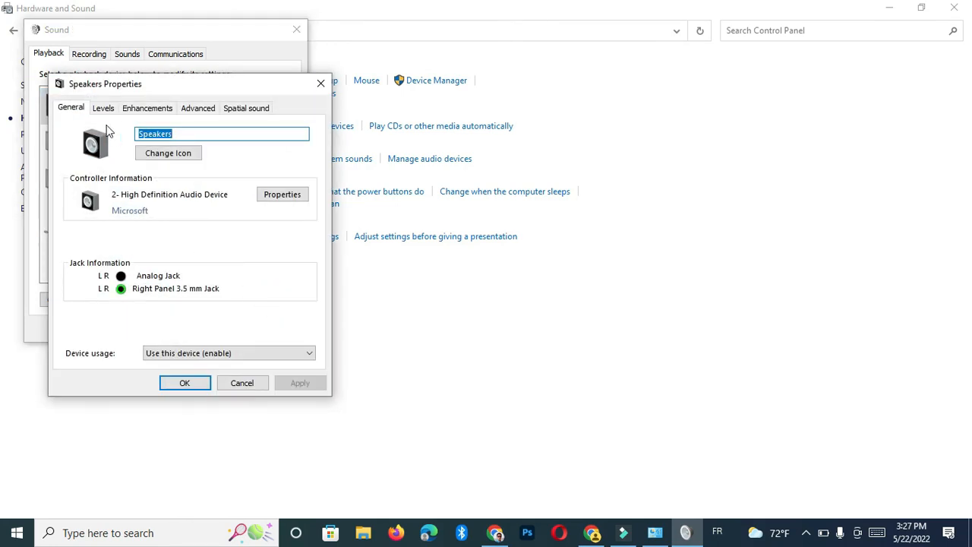
{"action": "left_click", "coordinate": [198, 107]}
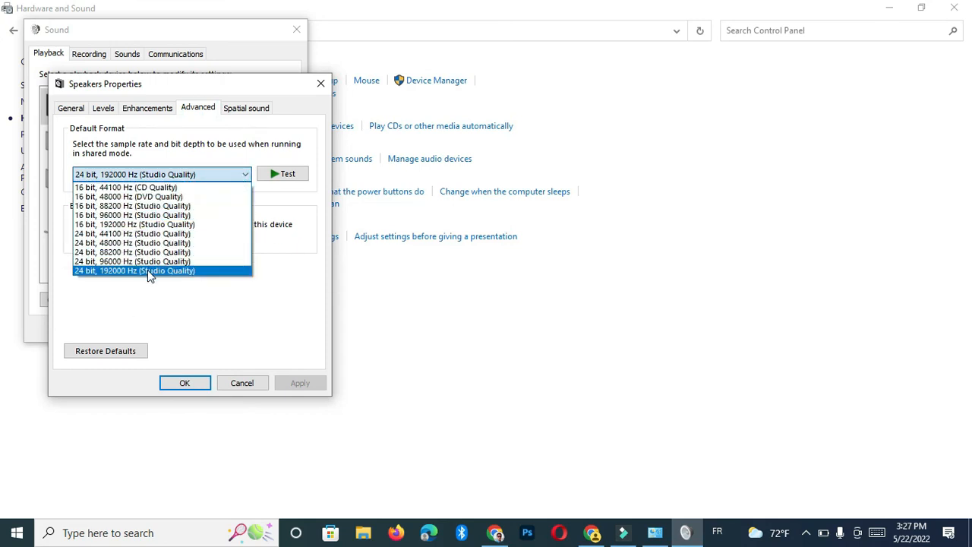
{"action": "left_click", "coordinate": [134, 270]}
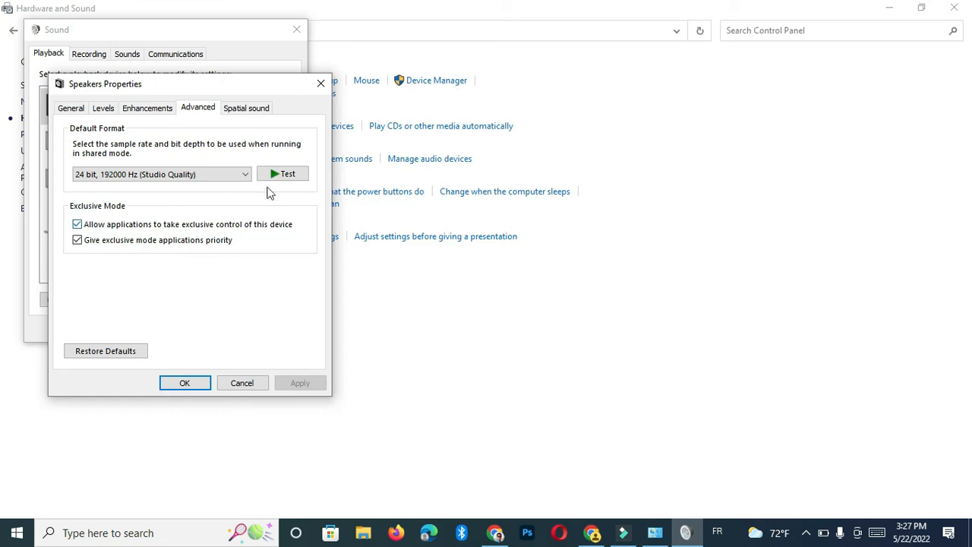
{"action": "left_click", "coordinate": [282, 173]}
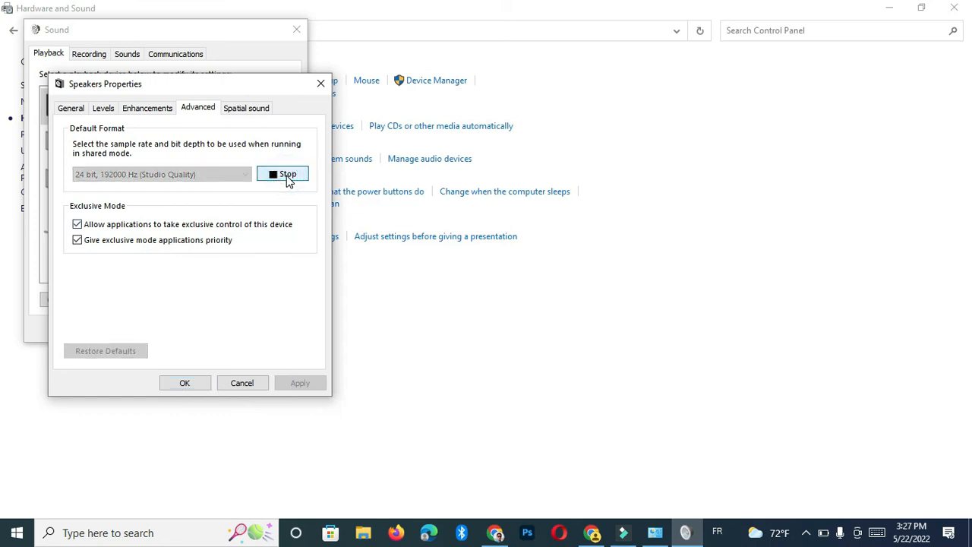
{"action": "left_click", "coordinate": [282, 173]}
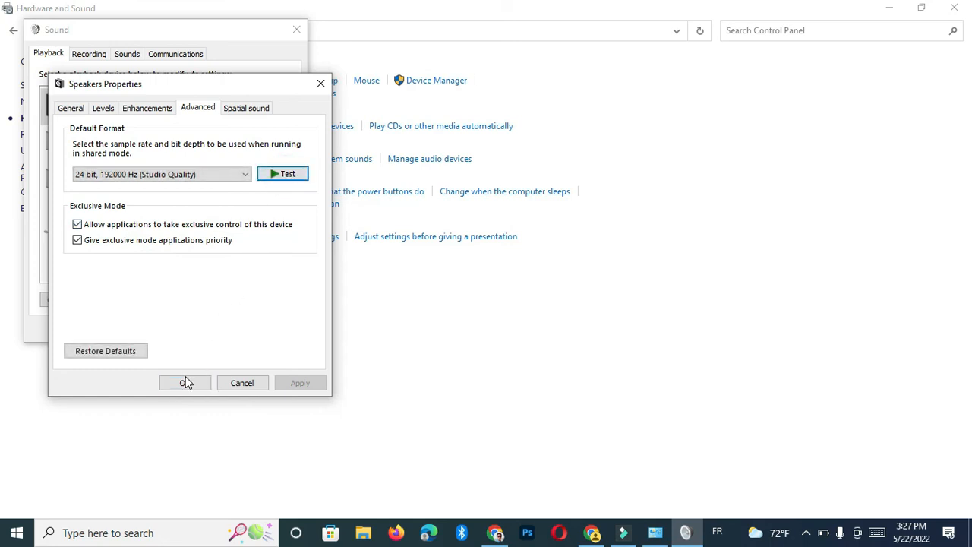
{"action": "left_click", "coordinate": [184, 382]}
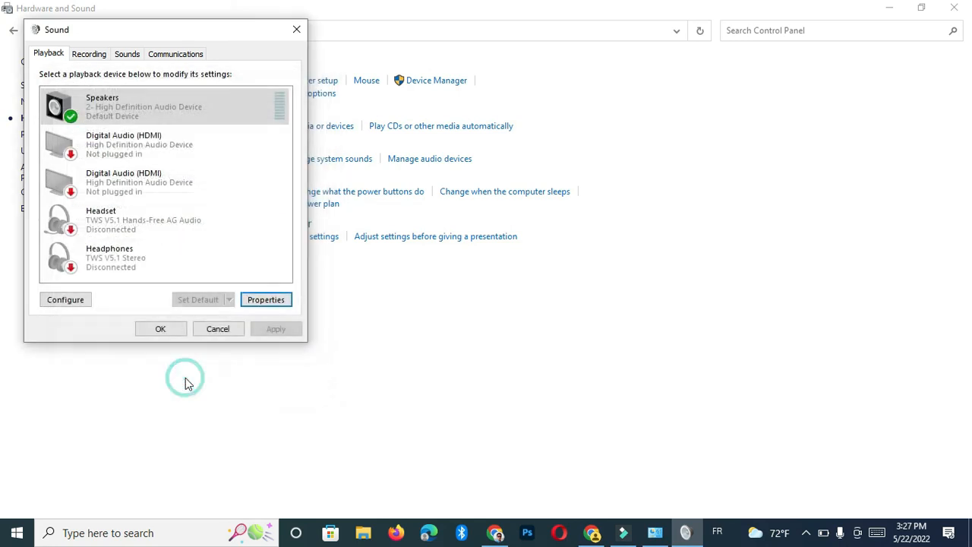
{"action": "left_click", "coordinate": [160, 328]}
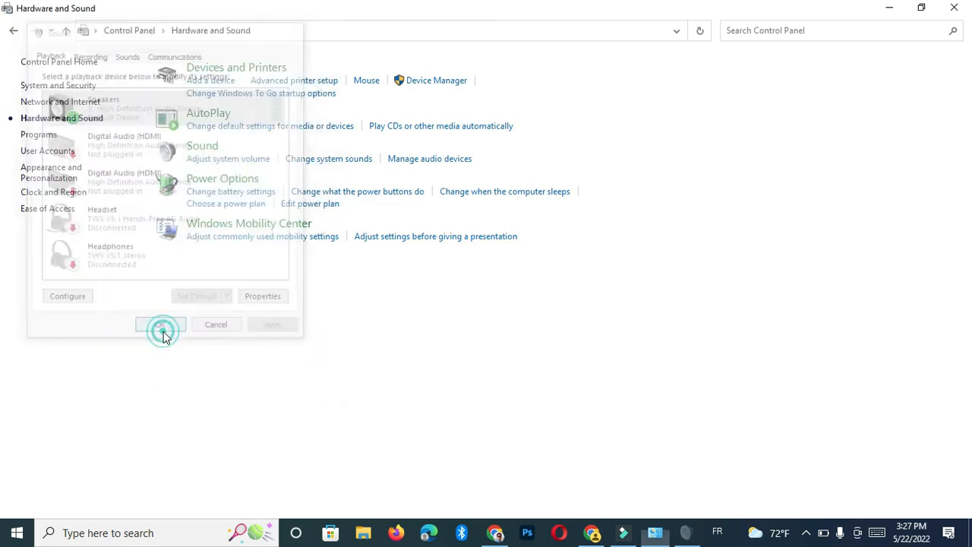
Close the Hardware and Sound window and expand the hidden notification-area icons.
{"action": "left_click", "coordinate": [161, 326]}
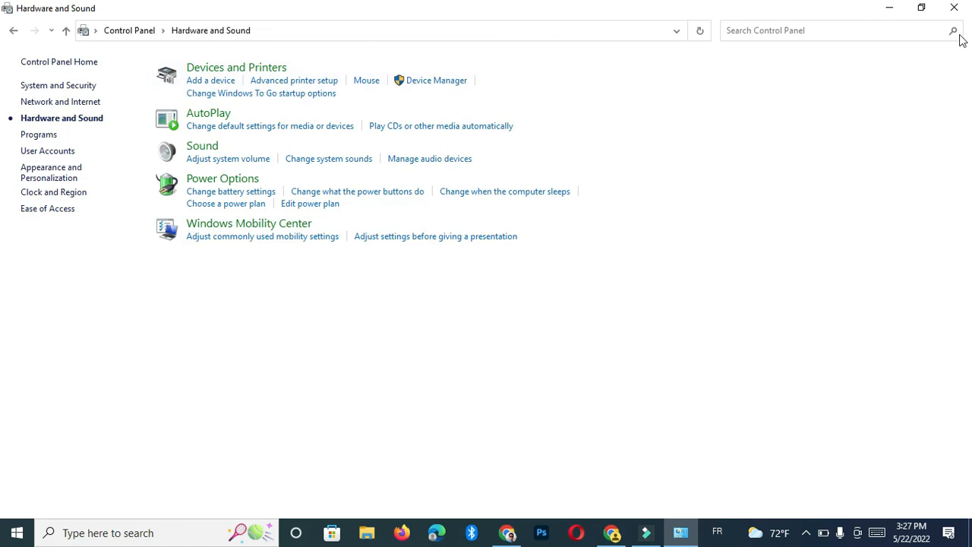
{"action": "mouse_move", "coordinate": [953, 7]}
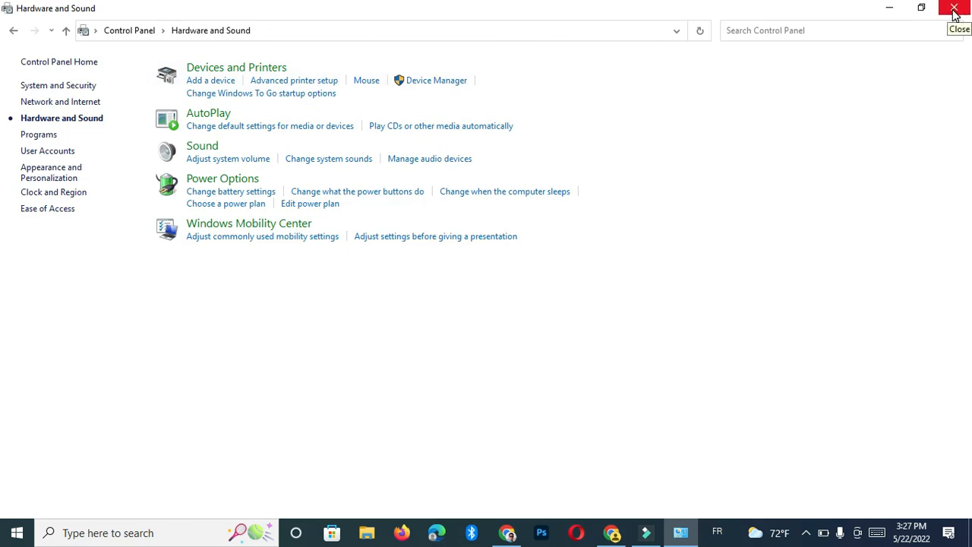
{"action": "left_click", "coordinate": [954, 7]}
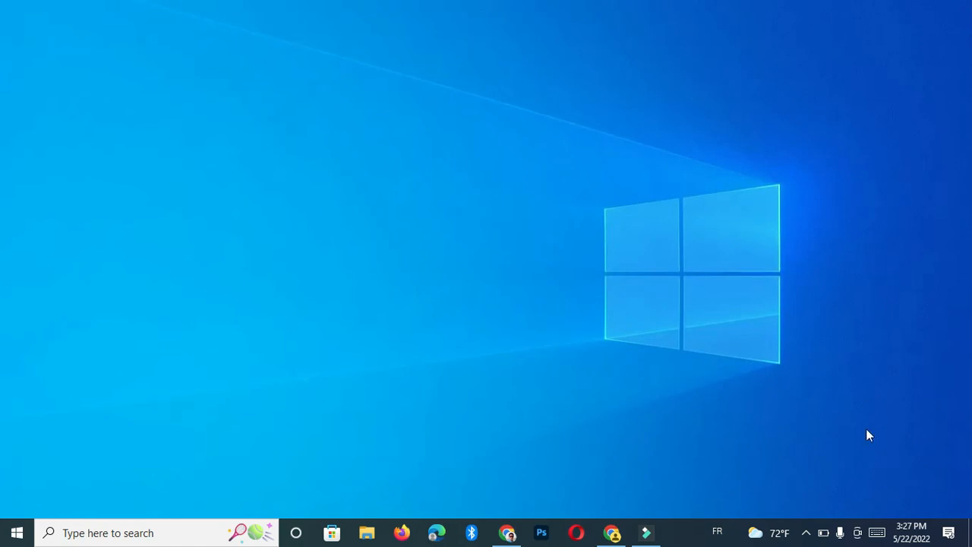
{"action": "left_click", "coordinate": [806, 531]}
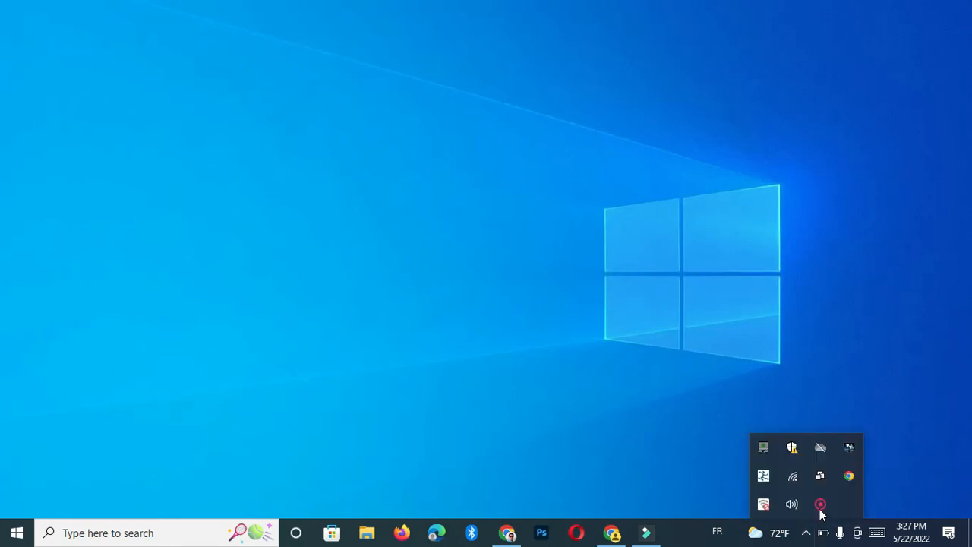